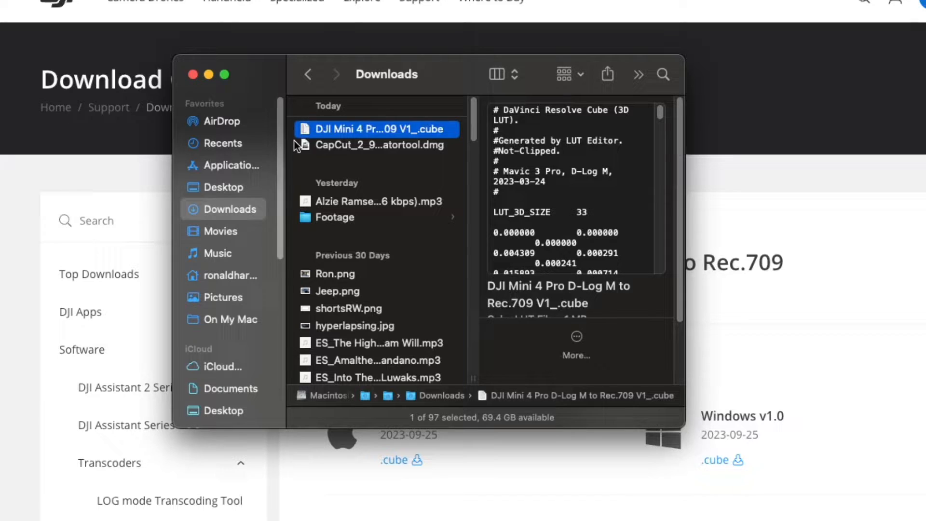
# Show the Open With app list for the downloaded DJI Mini 4 Pro .cube LUT.
pyautogui.rightClick(375, 129)
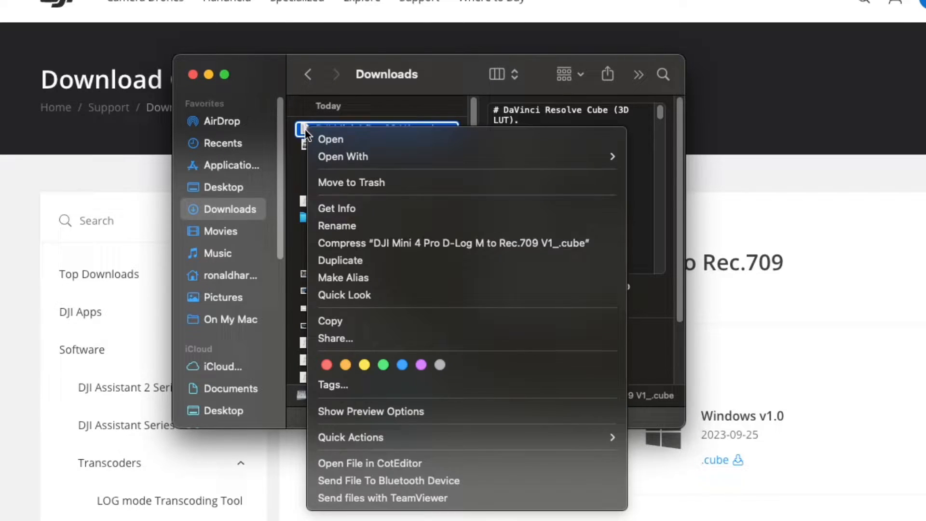
pyautogui.moveTo(342, 156)
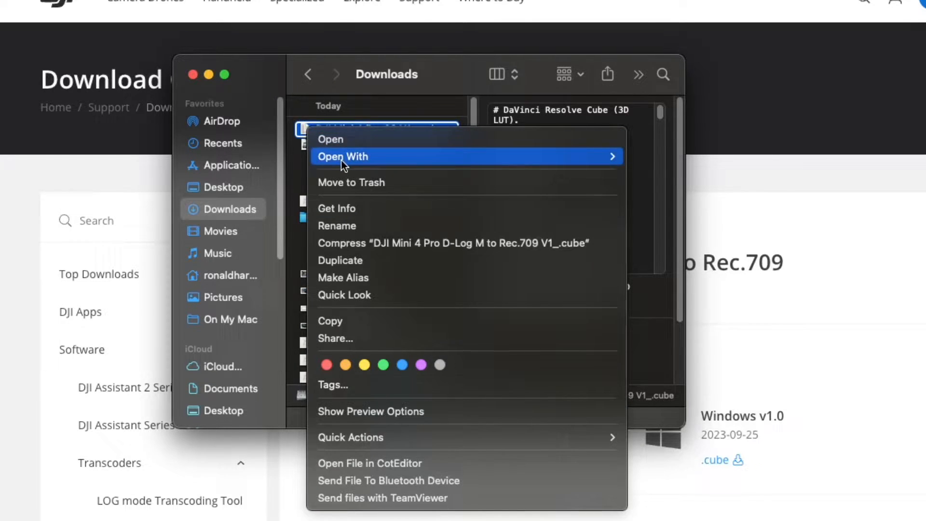
pyautogui.click(342, 155)
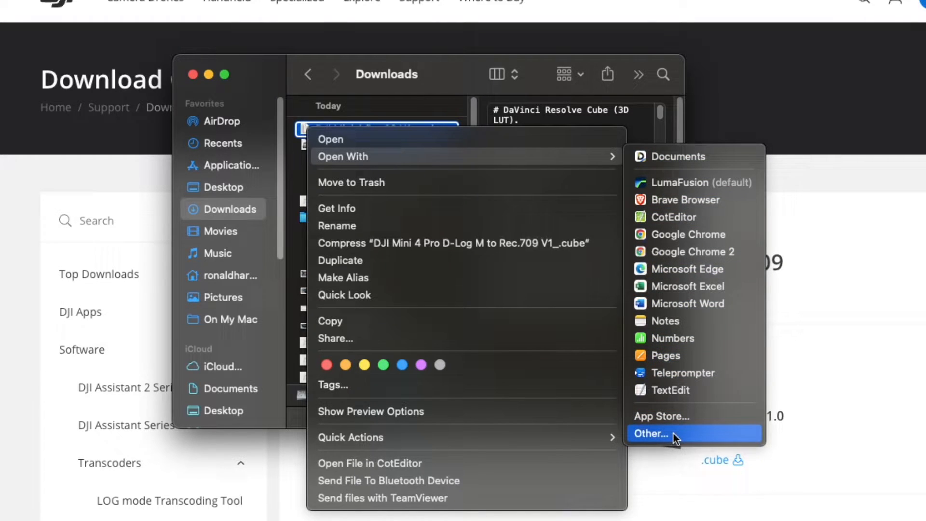
# Open the D-Log M to Rec.709 V1_.cube file in CapCut, enabling All Applications.
pyautogui.click(649, 433)
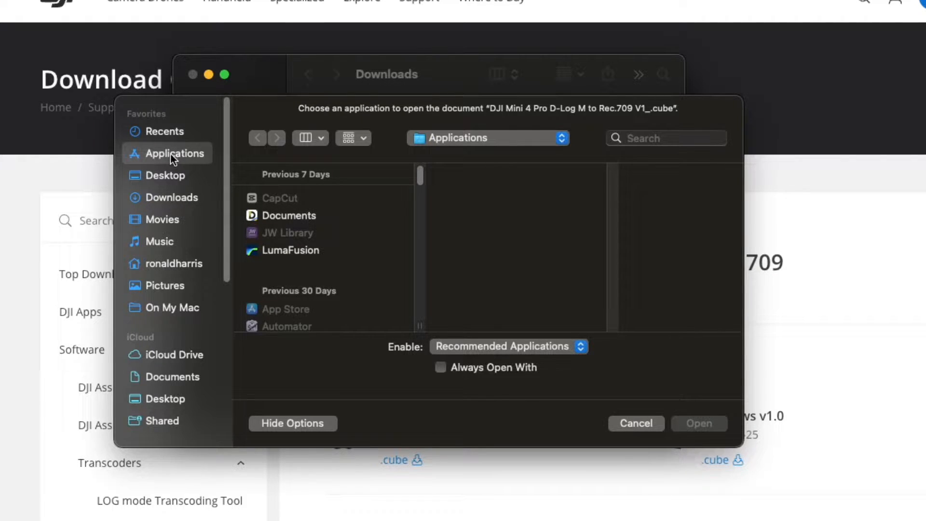
pyautogui.moveTo(212, 177)
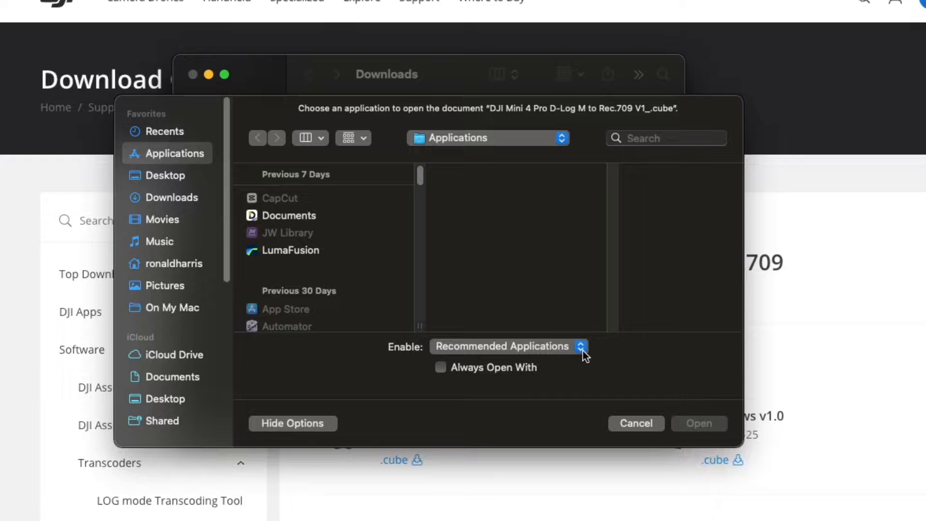
pyautogui.click(505, 346)
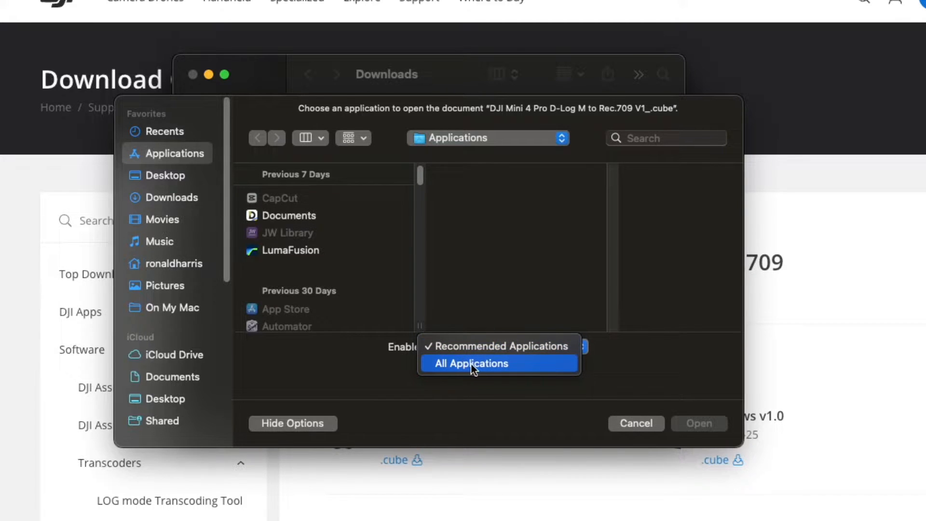
pyautogui.click(469, 363)
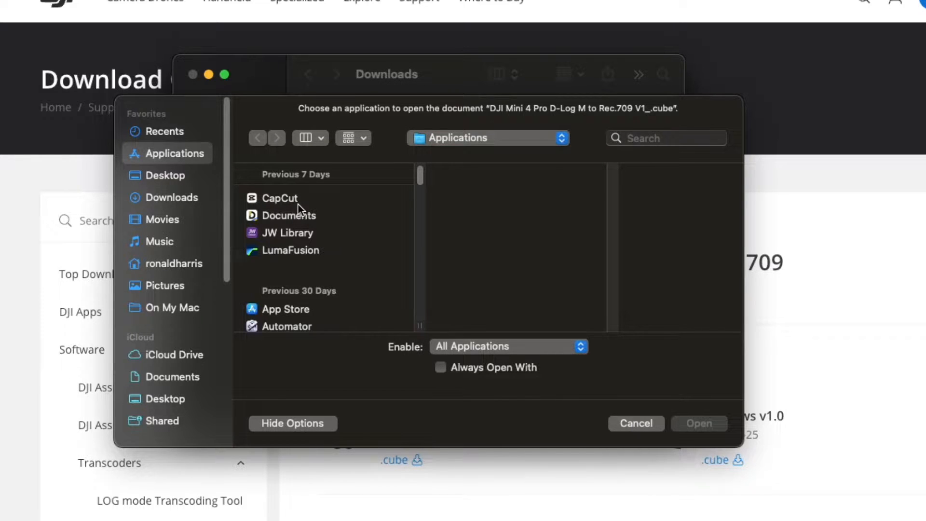
pyautogui.click(281, 199)
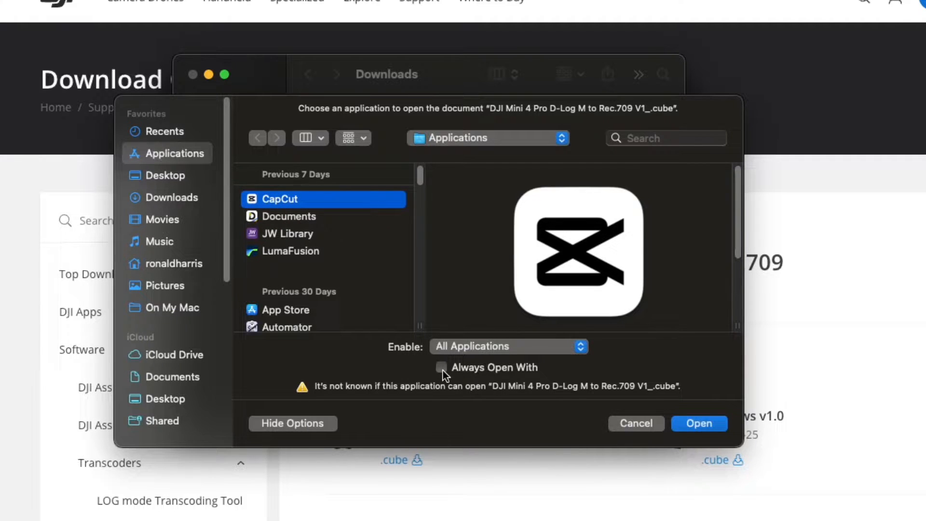
pyautogui.click(441, 366)
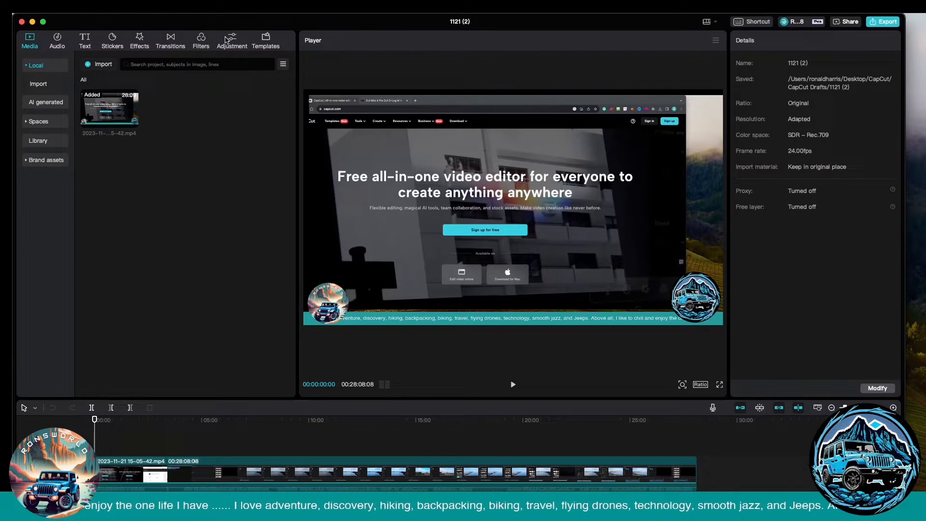
# Show CapCut's LUT library and preview the imported DJI Mini LUT on the video.
pyautogui.click(231, 42)
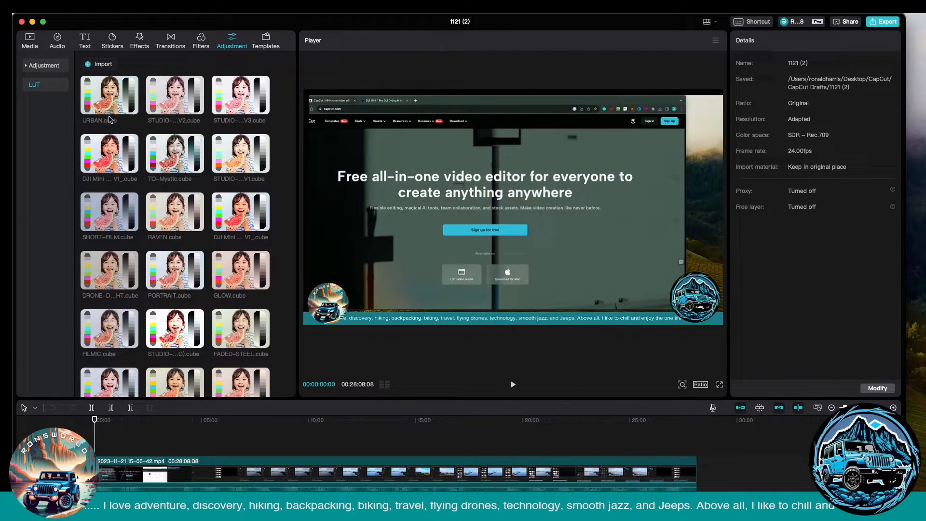
pyautogui.click(108, 151)
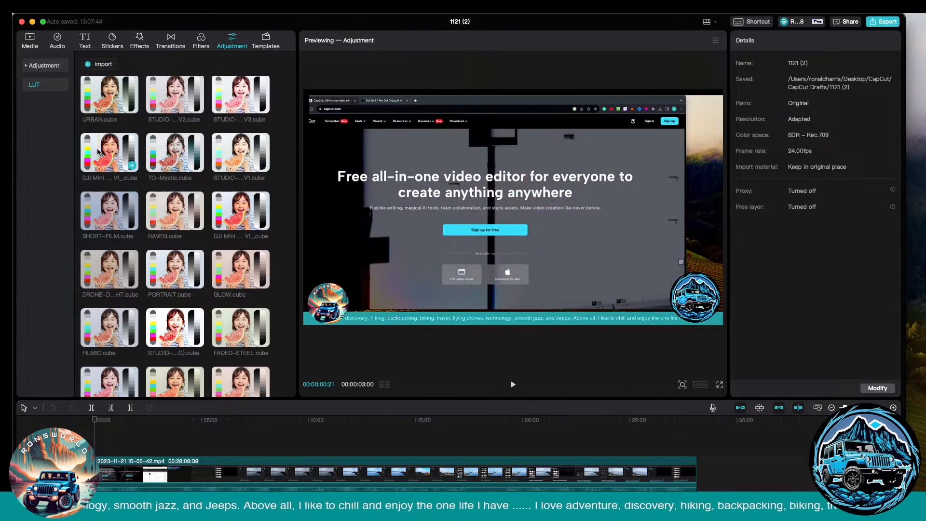
# Delete the duplicate DJI Mini LUT entry from CapCut's LUT library.
pyautogui.rightClick(109, 153)
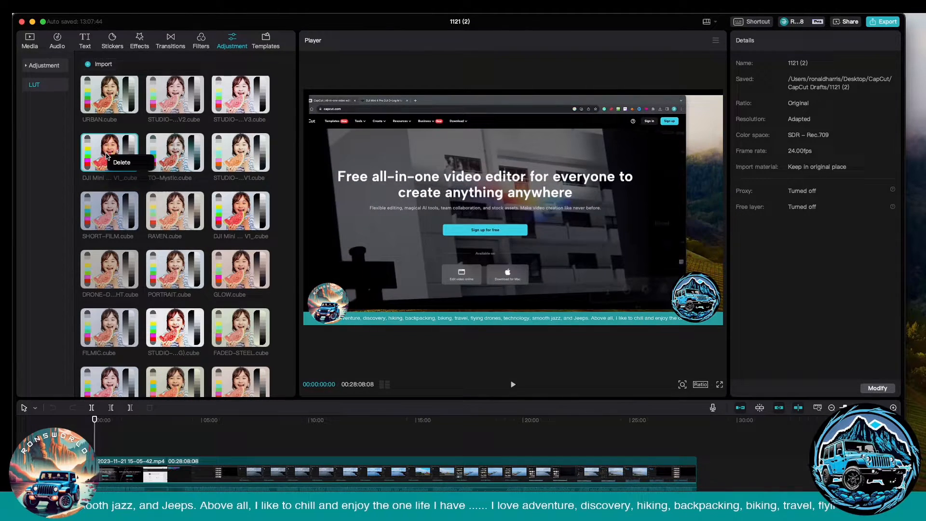
pyautogui.click(121, 162)
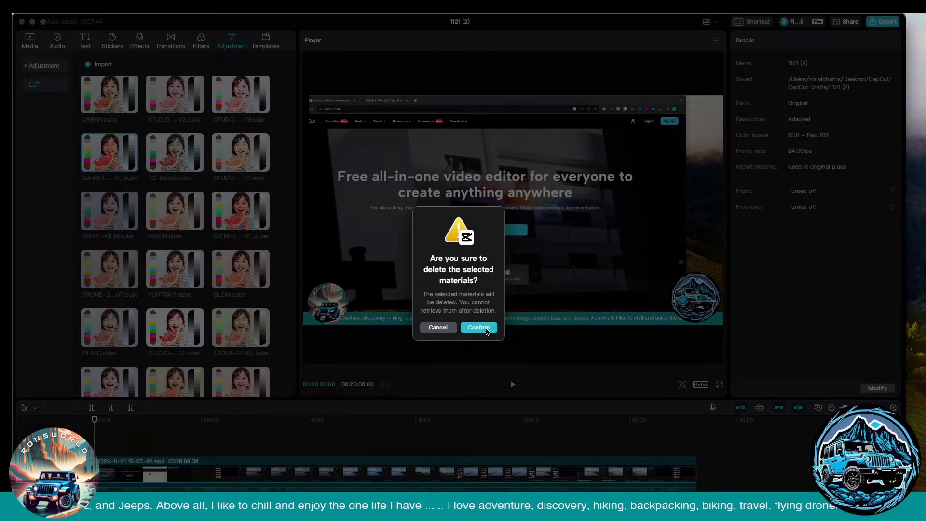
pyautogui.click(478, 327)
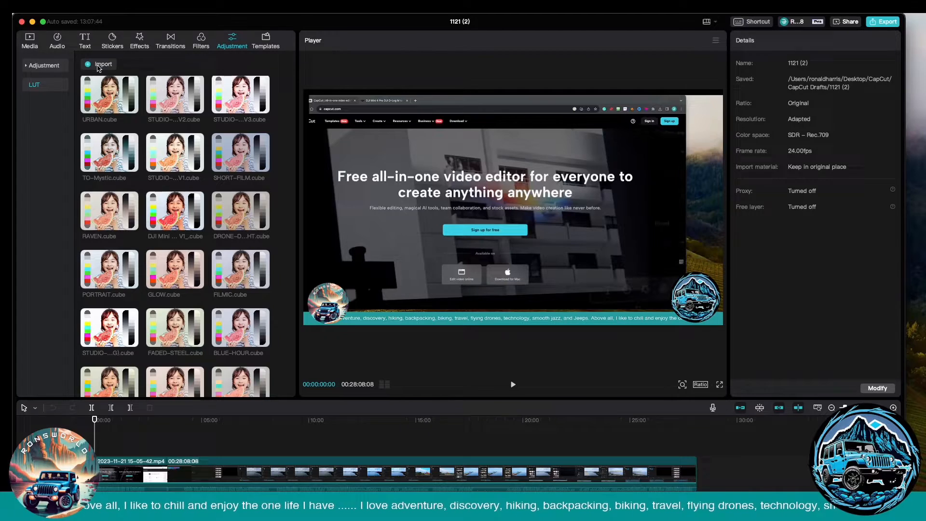
# Import the DJI Mini 4 Pro Rec.709 .cube LUT from Downloads into CapCut.
pyautogui.click(103, 63)
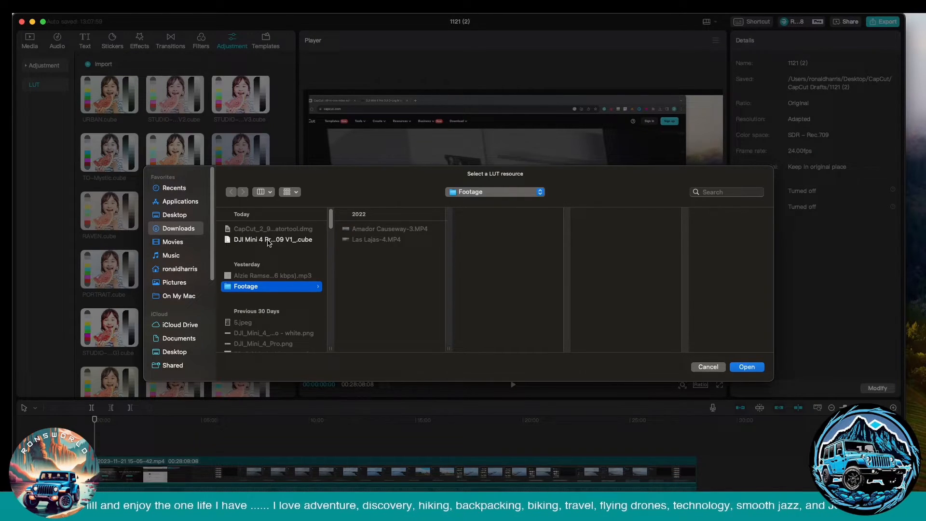
pyautogui.click(271, 239)
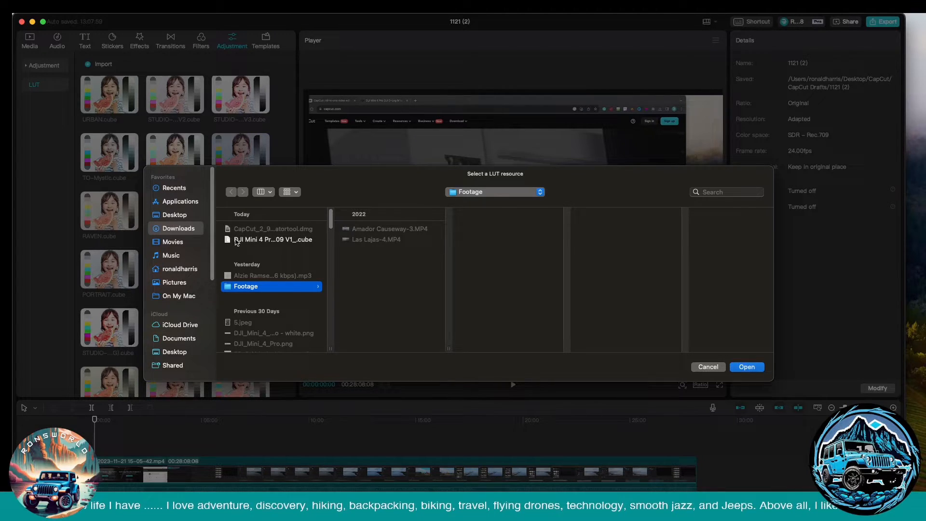
pyautogui.click(271, 239)
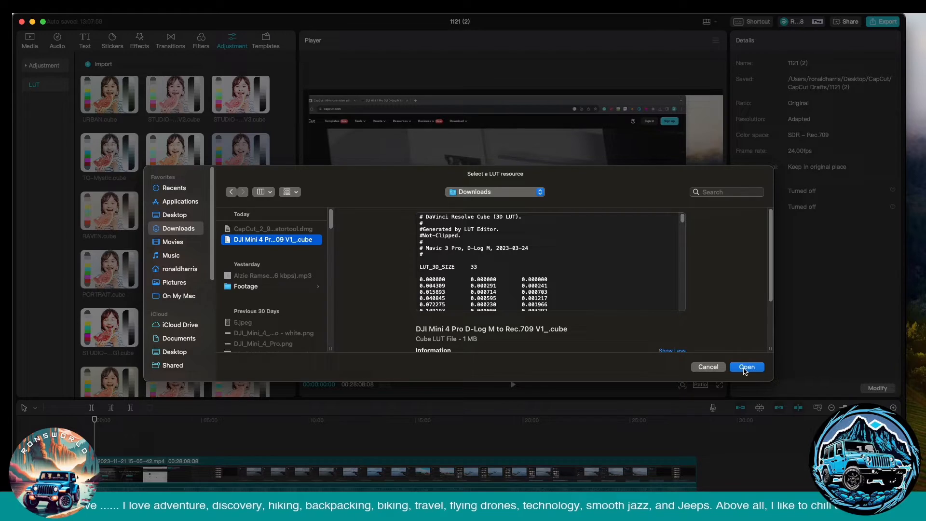
pyautogui.click(746, 366)
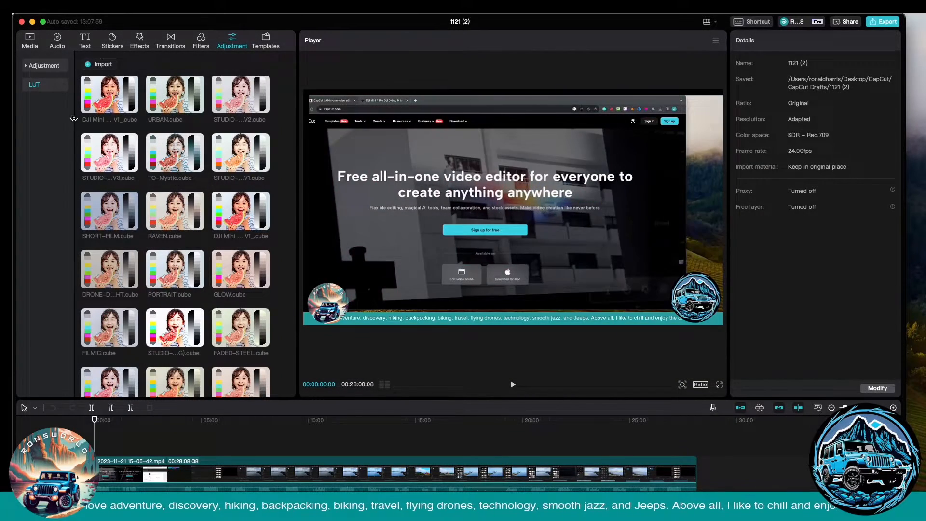
pyautogui.click(108, 97)
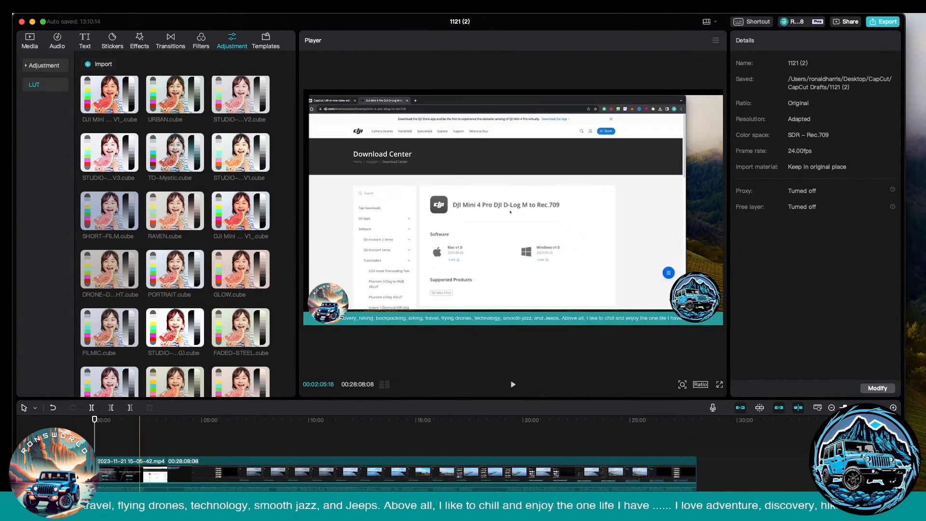
# Select the timeline video clip to show its position, scale and blend settings.
pyautogui.click(284, 473)
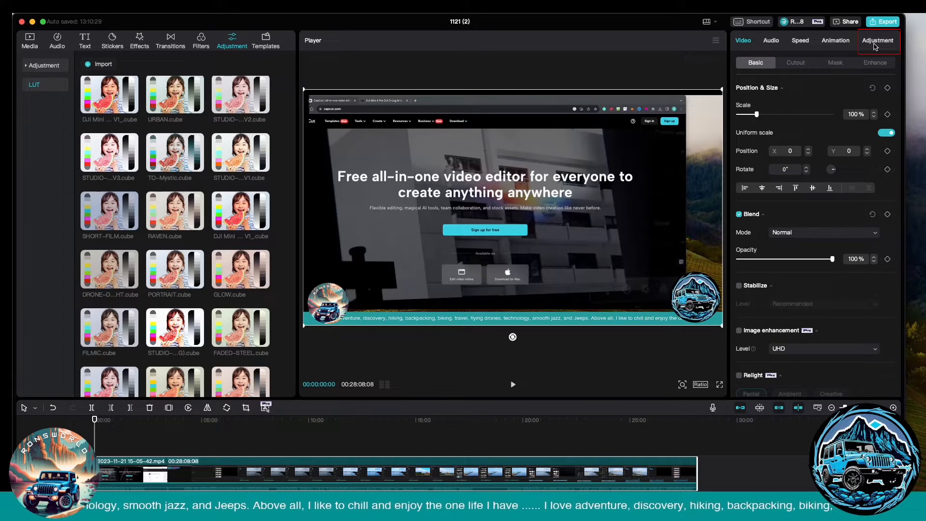
# Choose DJI Mini 4 Pro Rec.709 V1_.cube as the clip's Adjustment LUT.
pyautogui.click(876, 40)
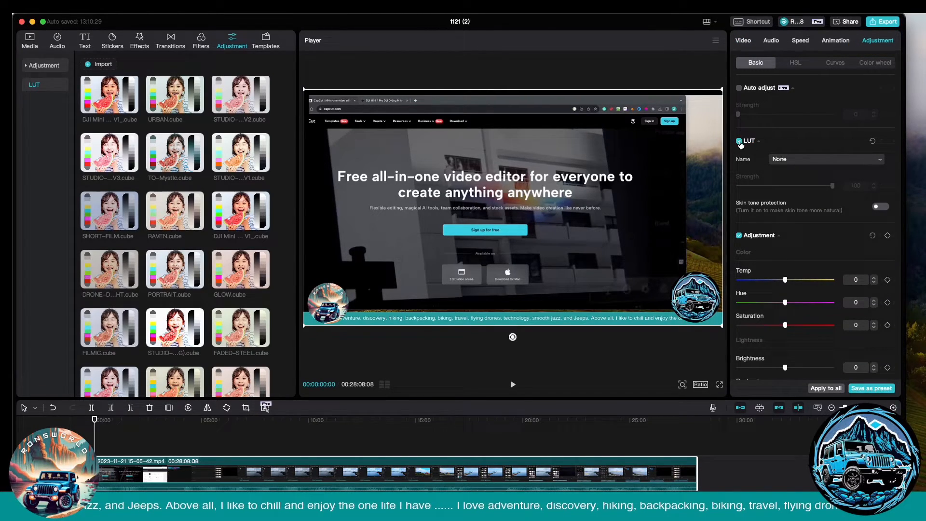
pyautogui.click(824, 158)
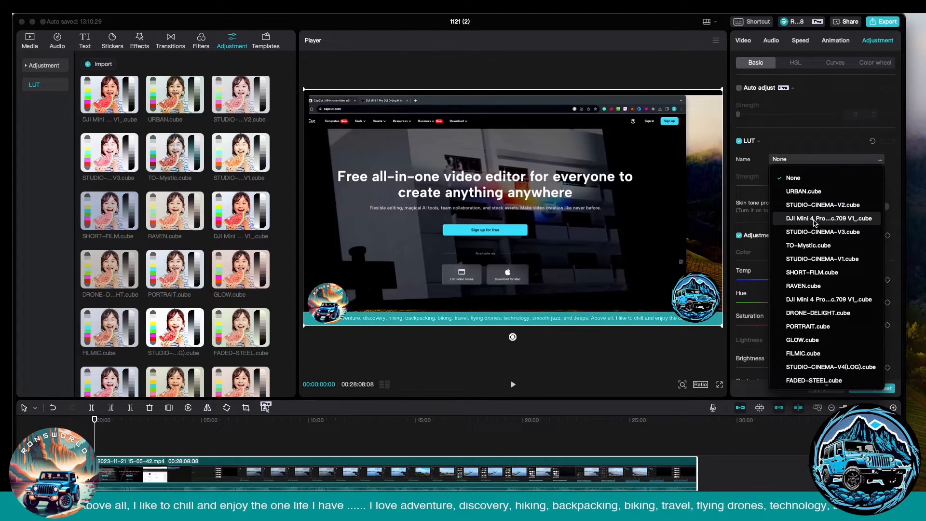
pyautogui.click(826, 218)
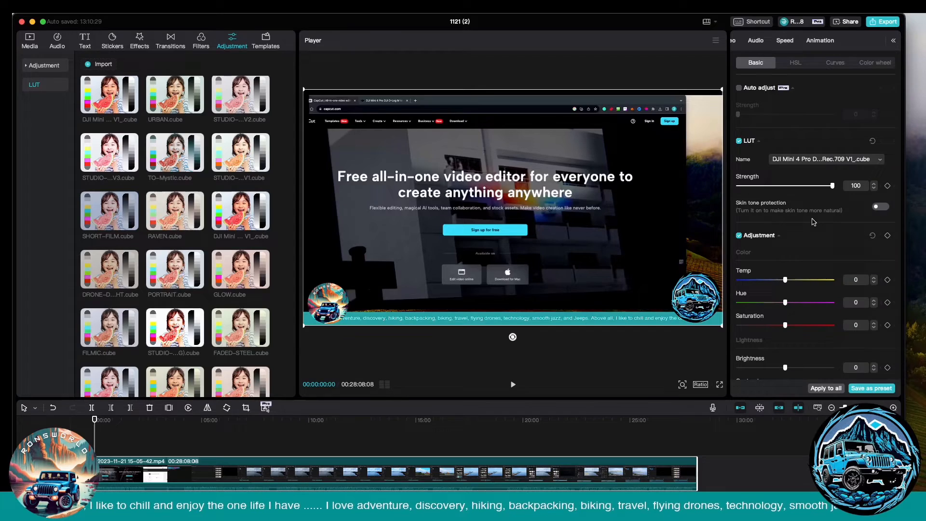